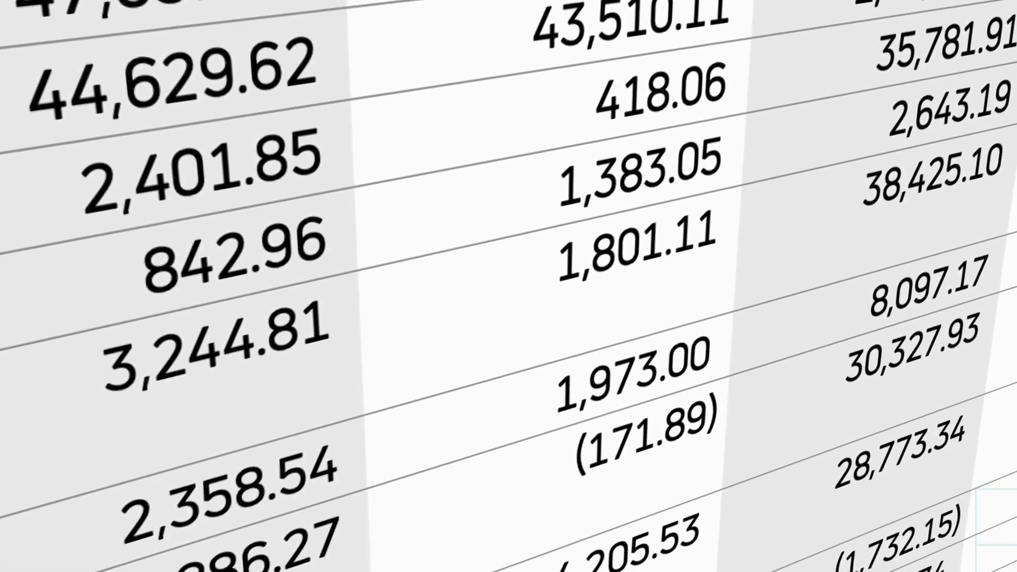
scroll(down, 3)
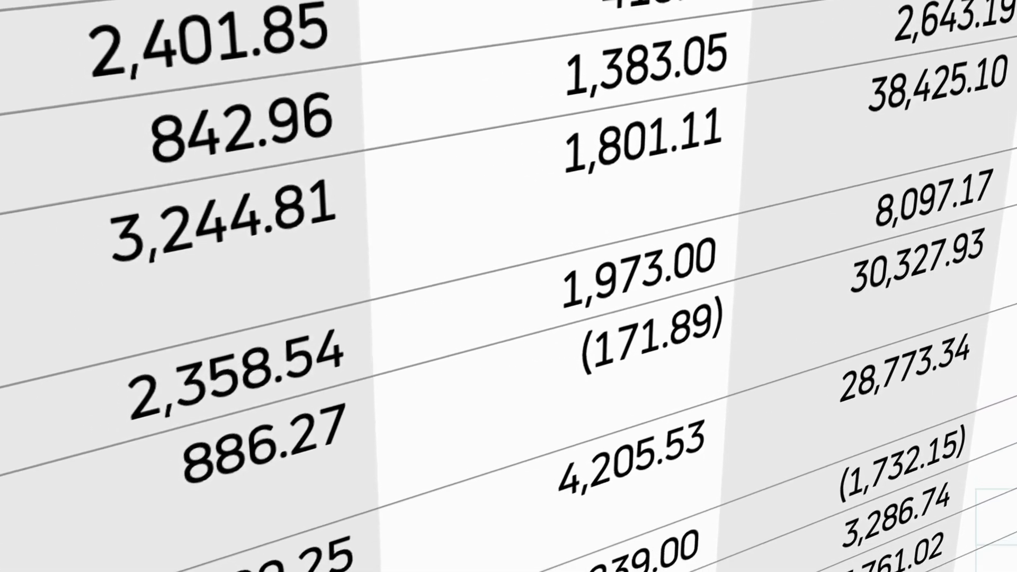